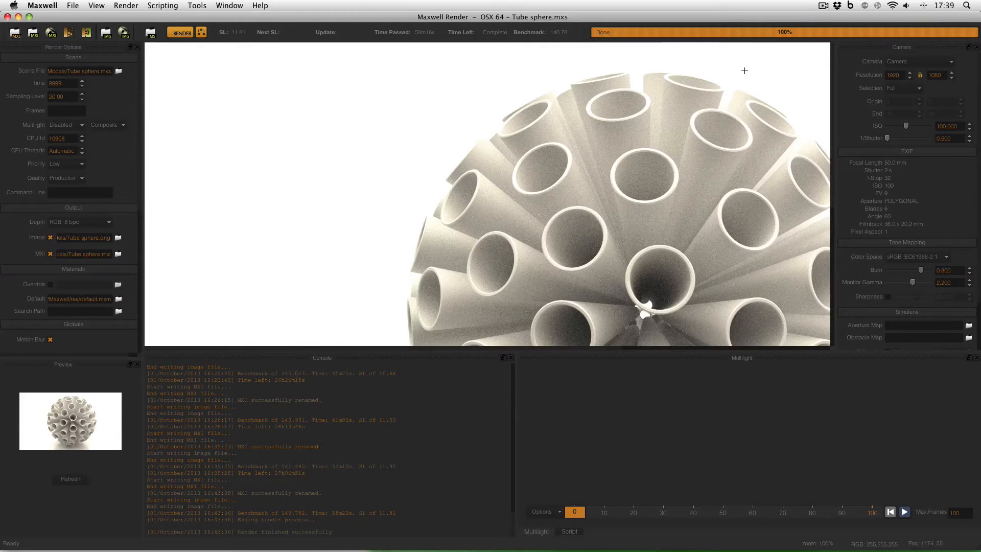
Zoom the tube sphere render out until it fits within the viewport.
scroll("down", 3)
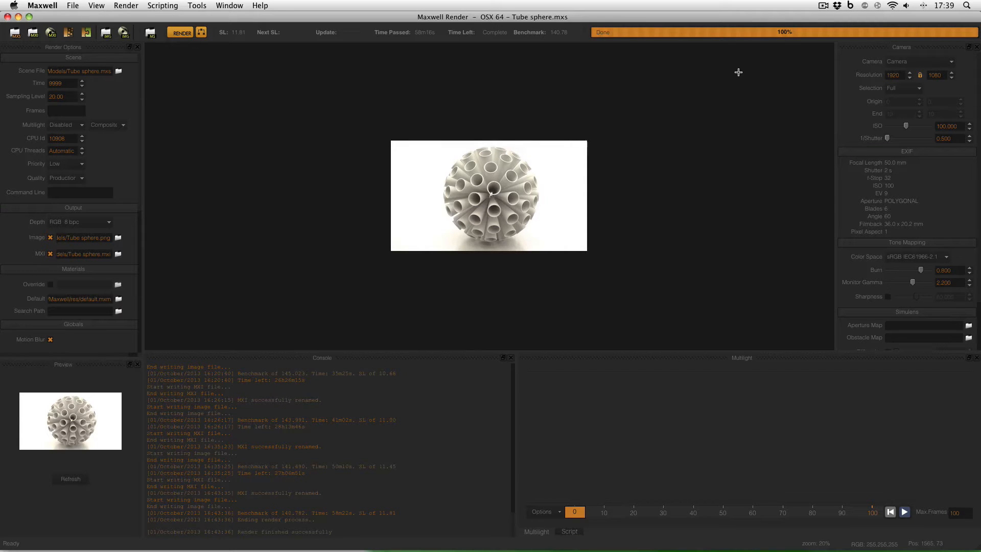
scroll("down", 3)
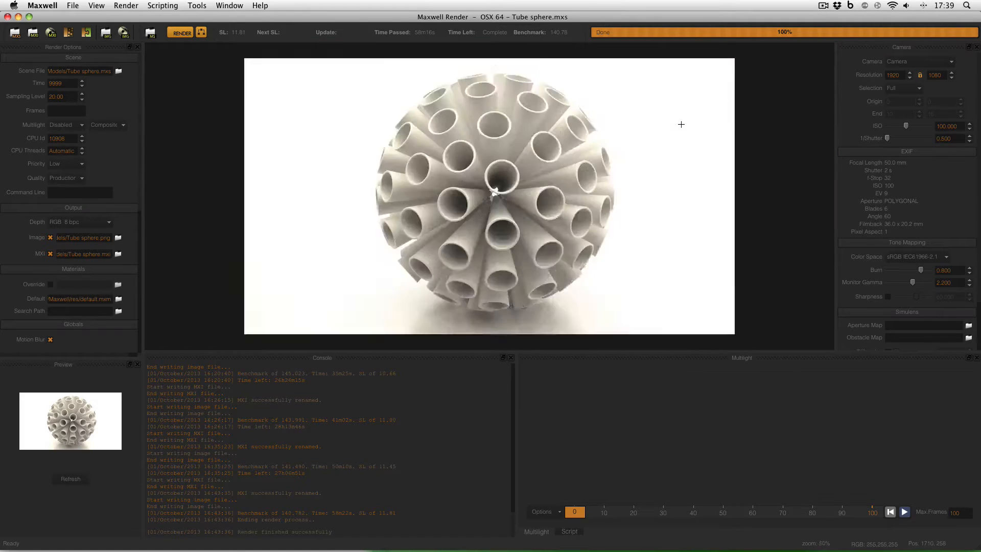
scroll("down", 3)
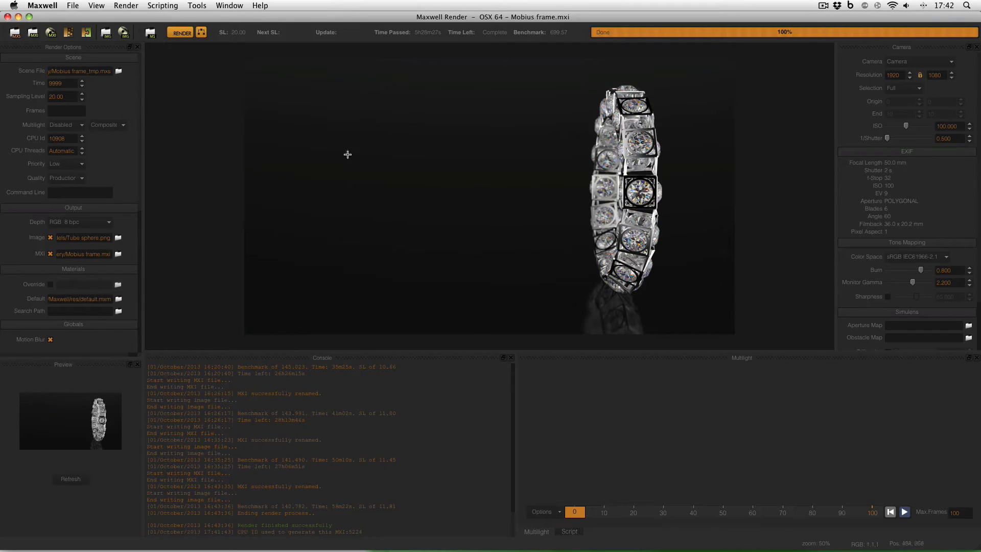
mouse_move(400, 192)
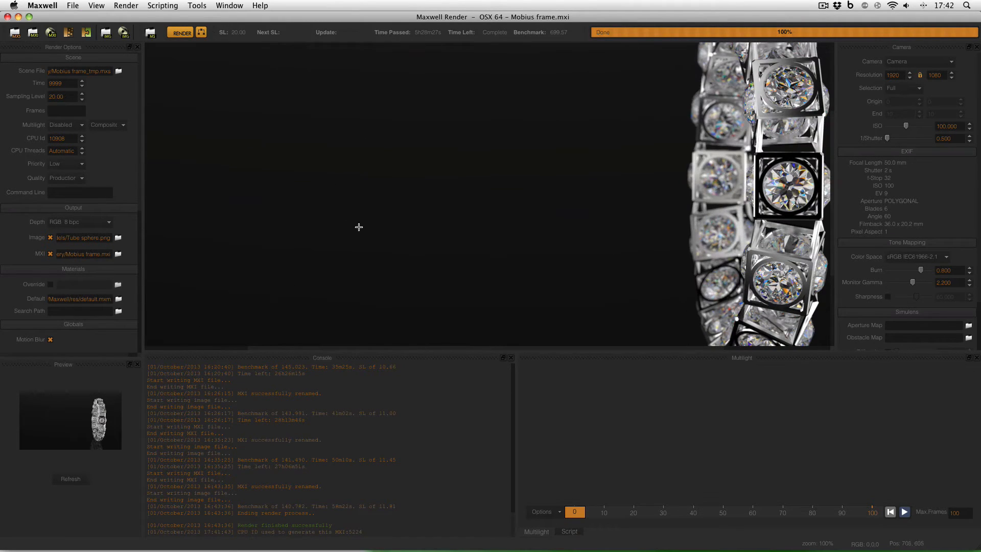
mouse_move(359, 182)
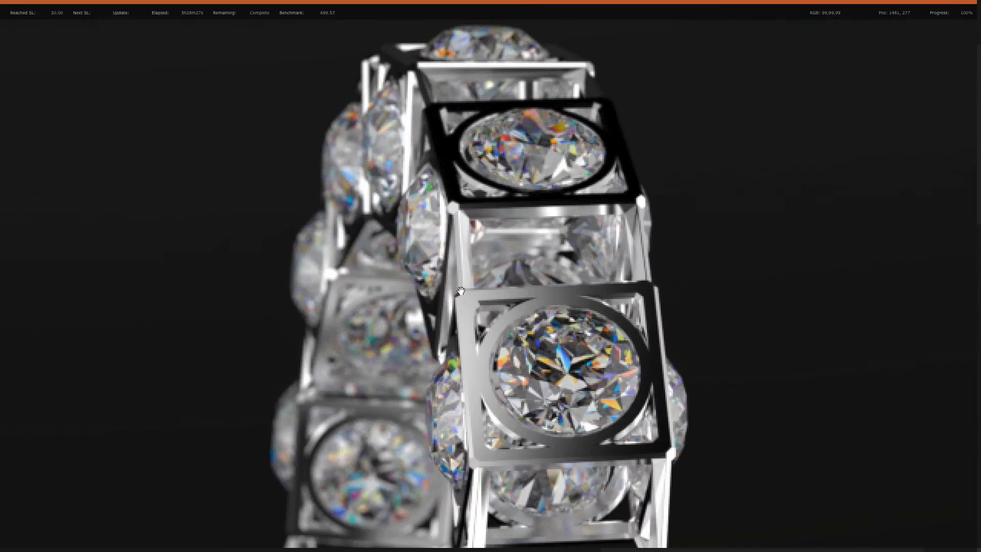
Bring up the viewport context menu to exit full screen and refit the ring.
right_click(460, 289)
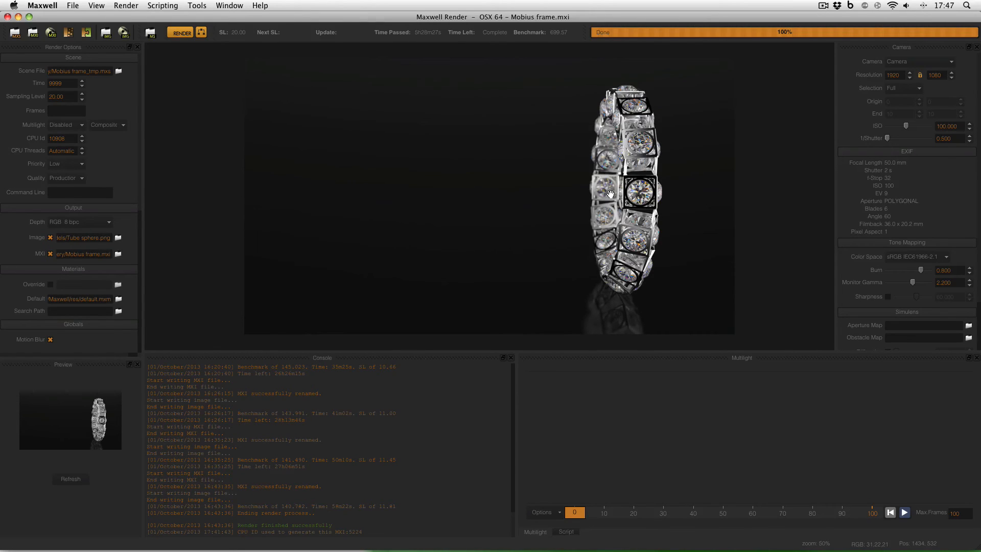
mouse_move(709, 180)
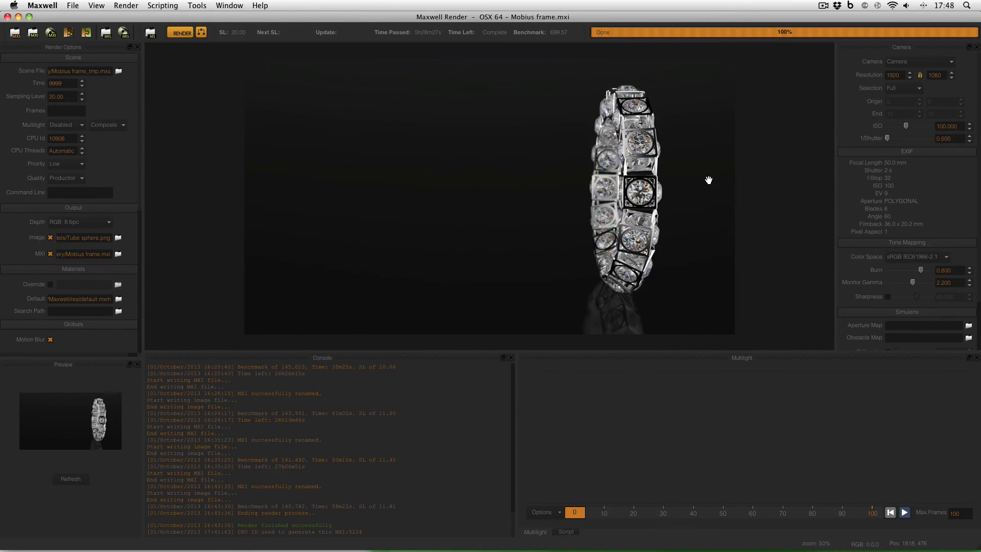